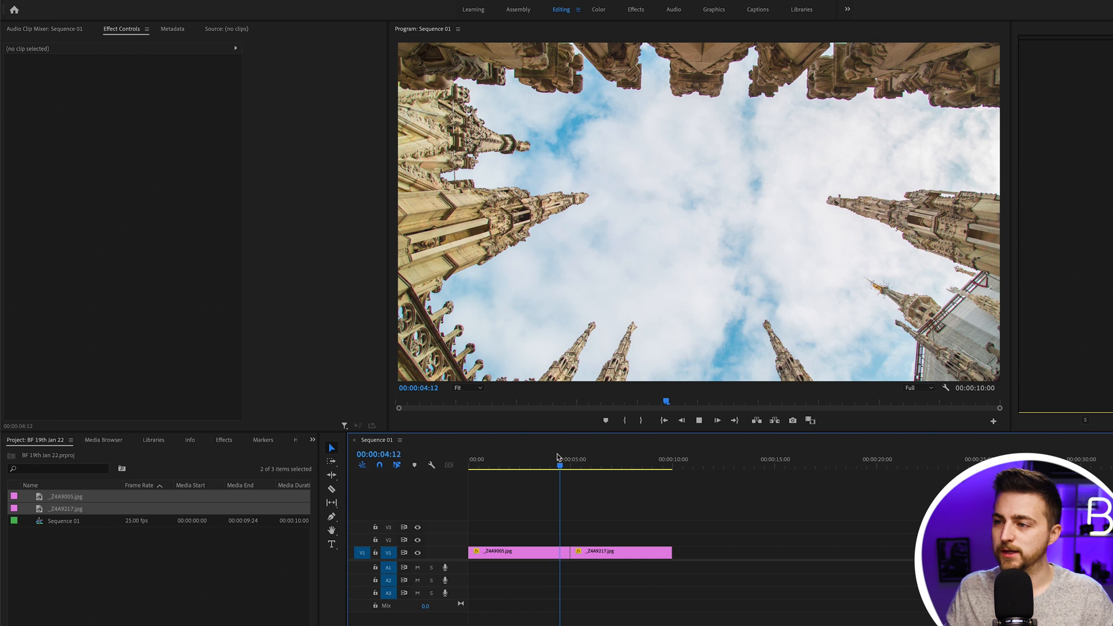
- Select the two photo clips in the sequence to shorten them
click(492, 467)
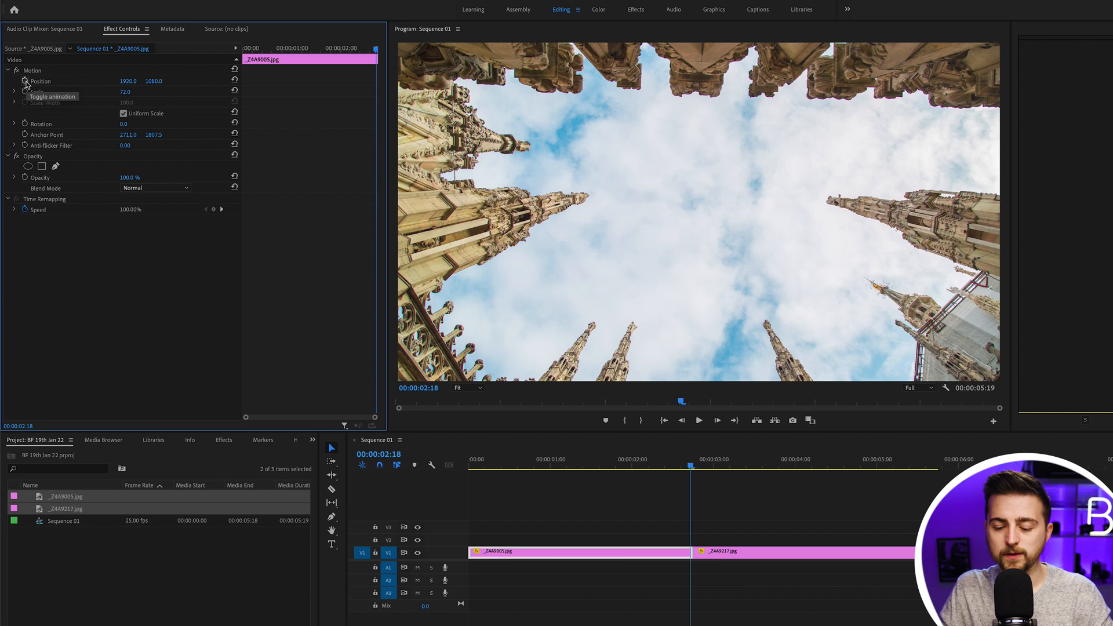
- Turn on Position keyframing for the cathedral photo
click(24, 80)
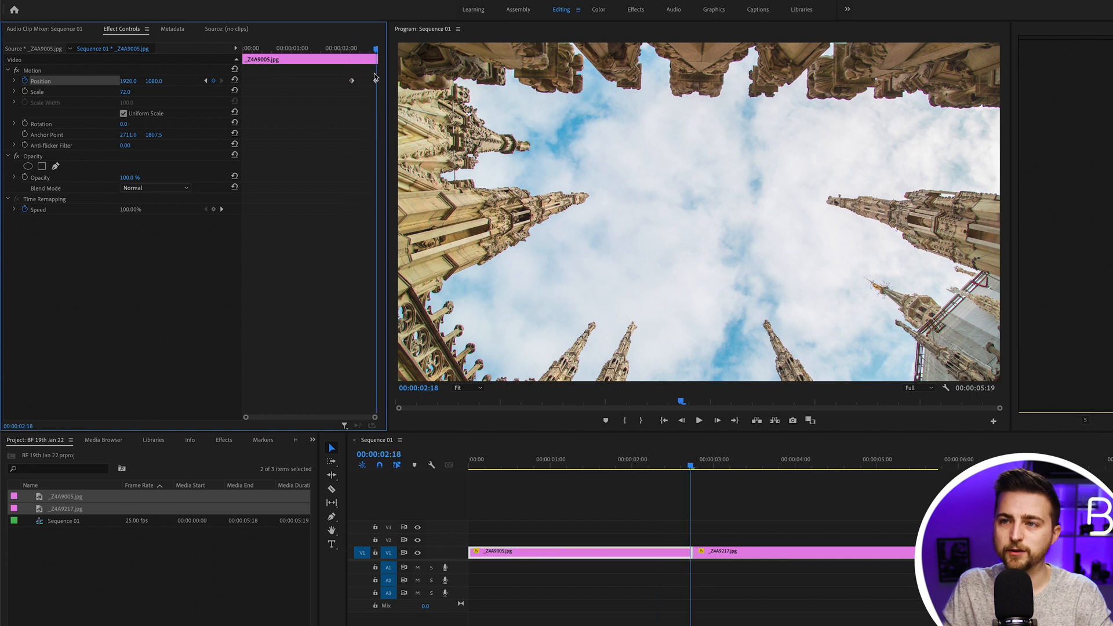
mouse_move(344, 114)
text(5810)
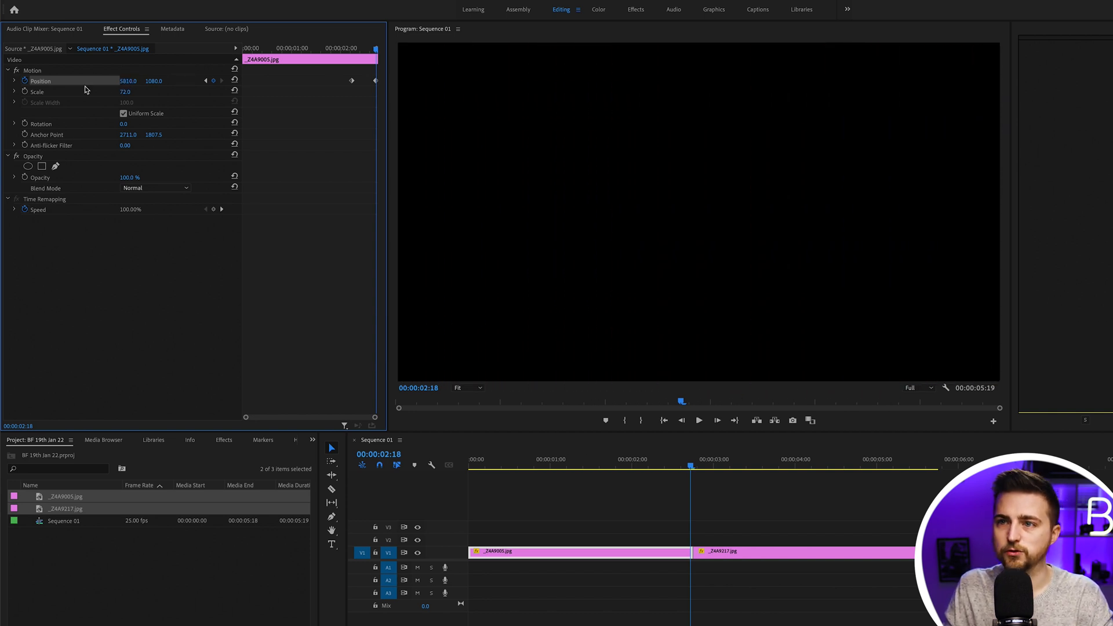
mouse_move(348, 92)
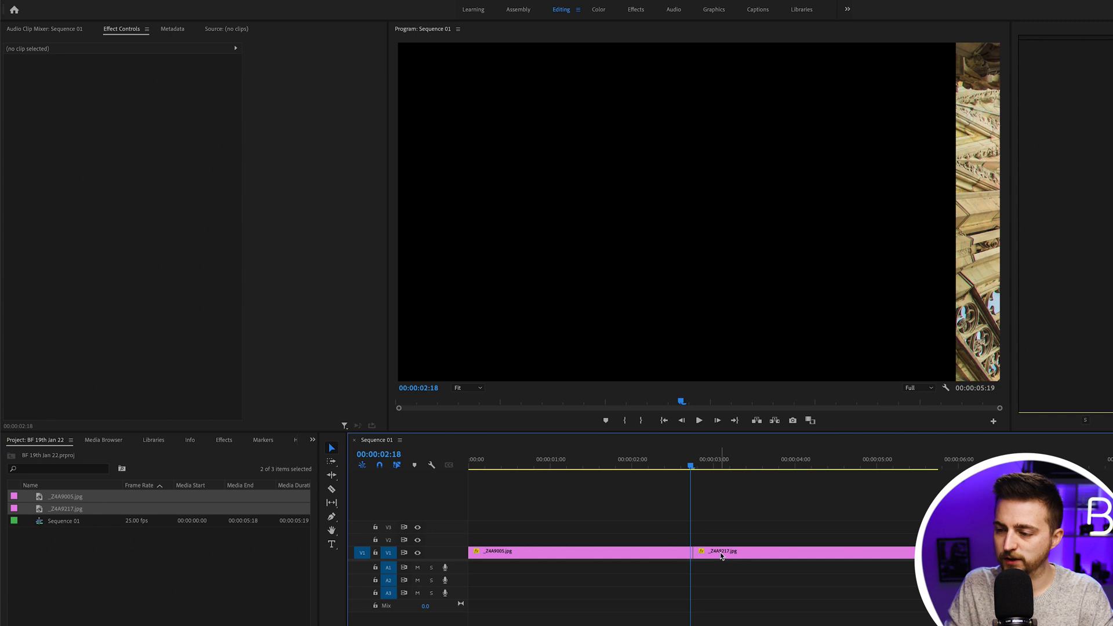
- Select the night photo clip and turn on its Position keyframing
click(579, 551)
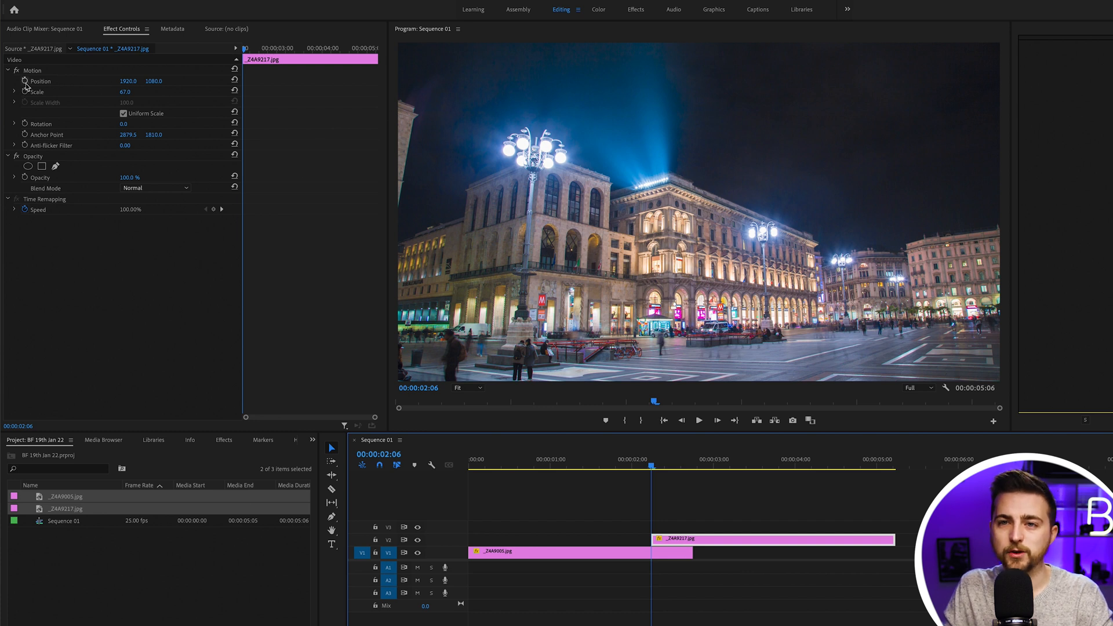
click(40, 81)
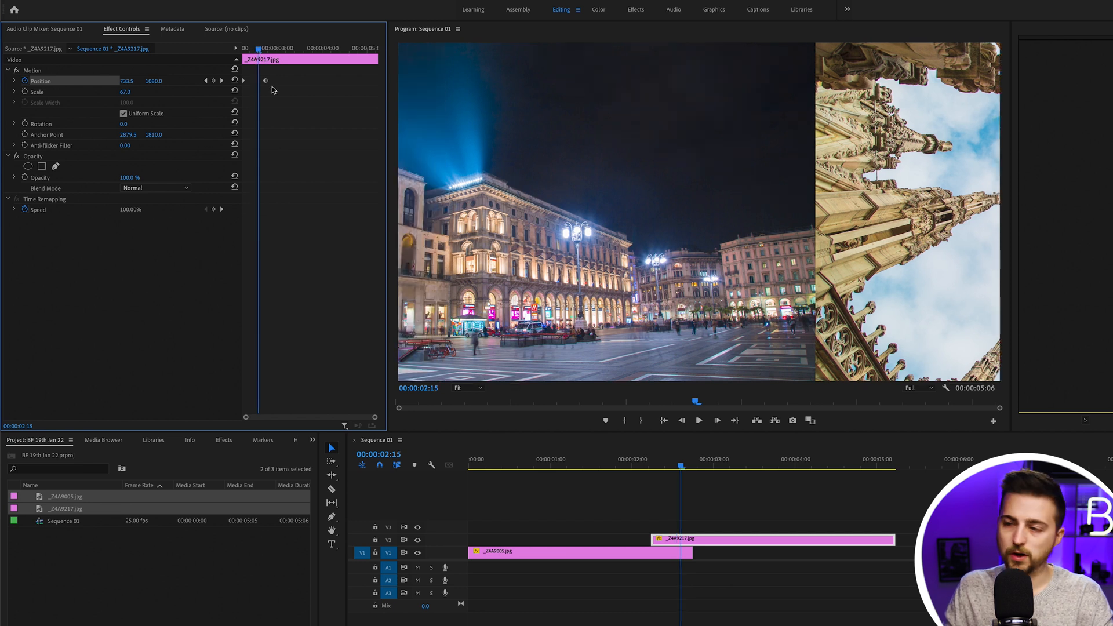
click(578, 551)
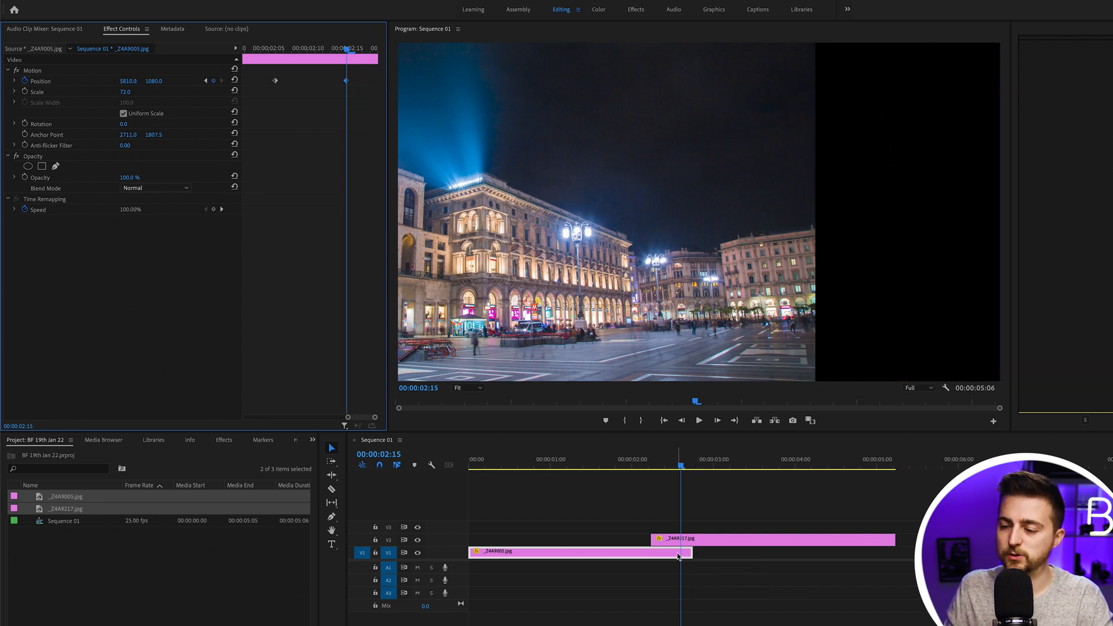
click(770, 538)
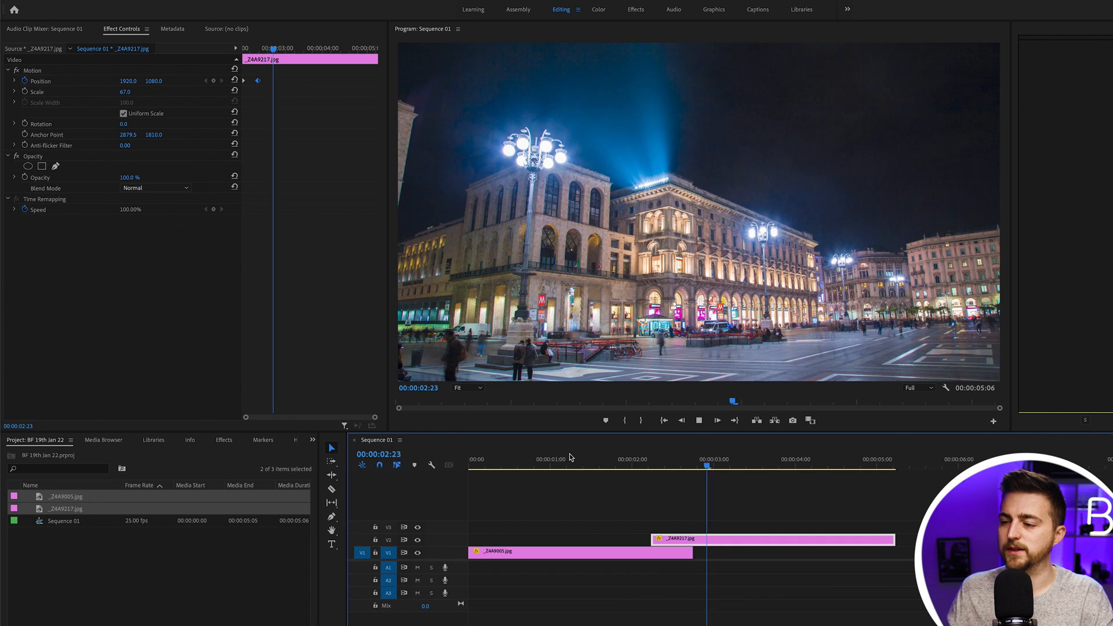
click(725, 459)
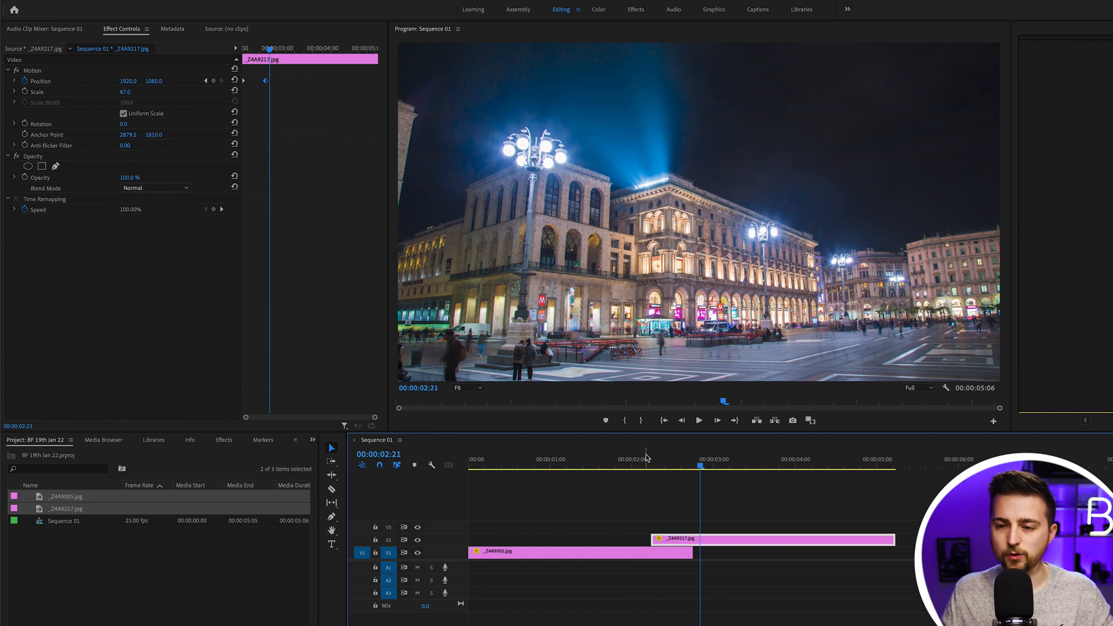
- Apply Directional Blur to the cathedral photo, keyframing Blur Length rising at the clip end
click(223, 440)
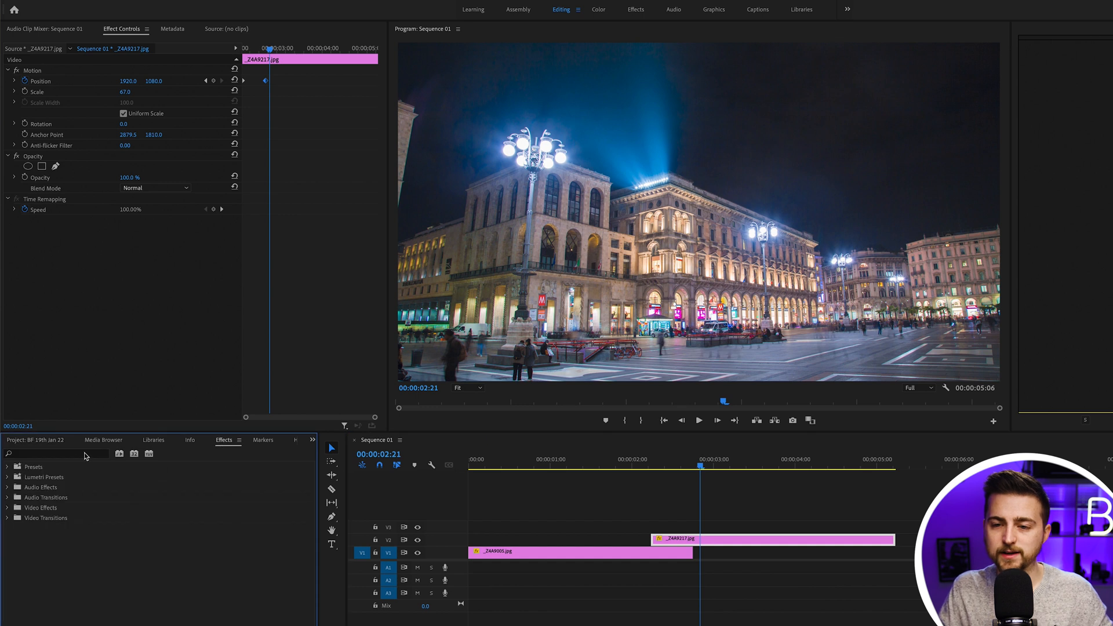
text(direct)
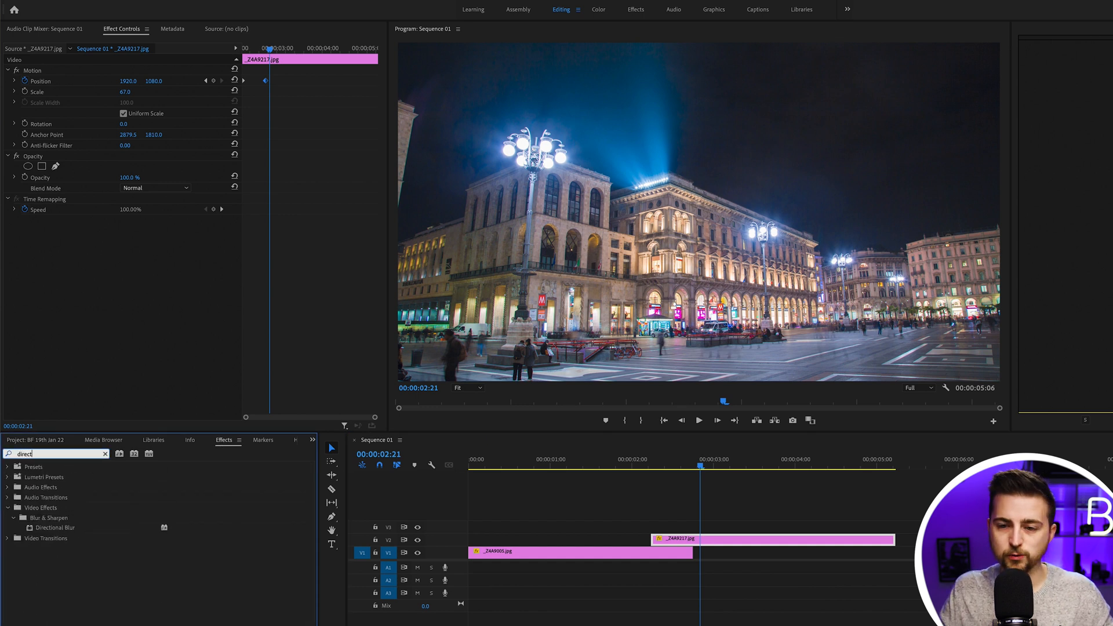
click(56, 527)
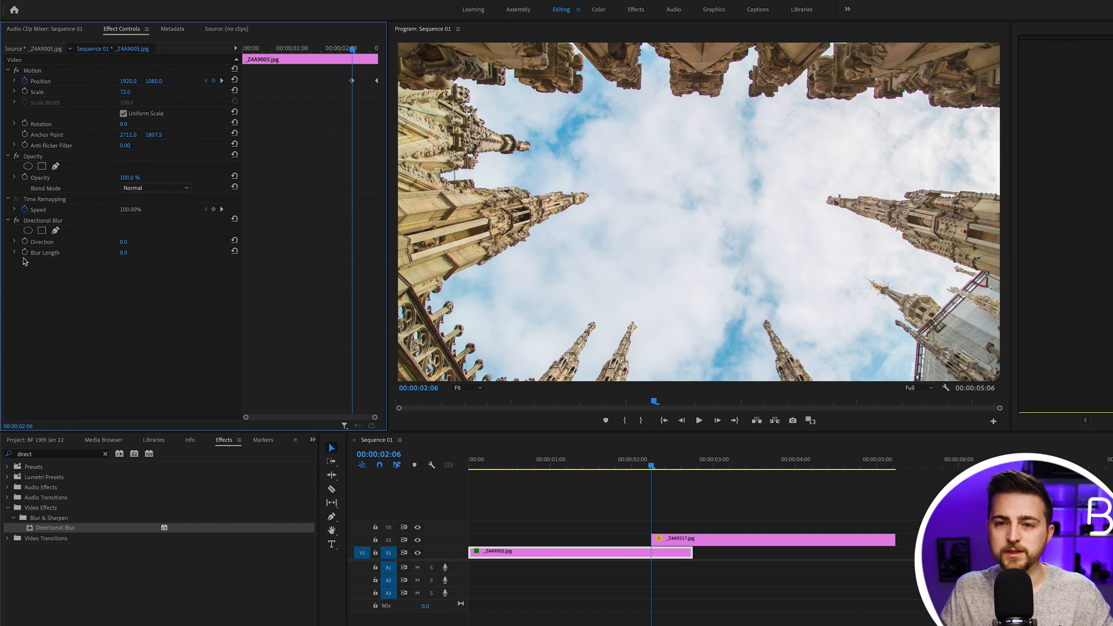
click(24, 253)
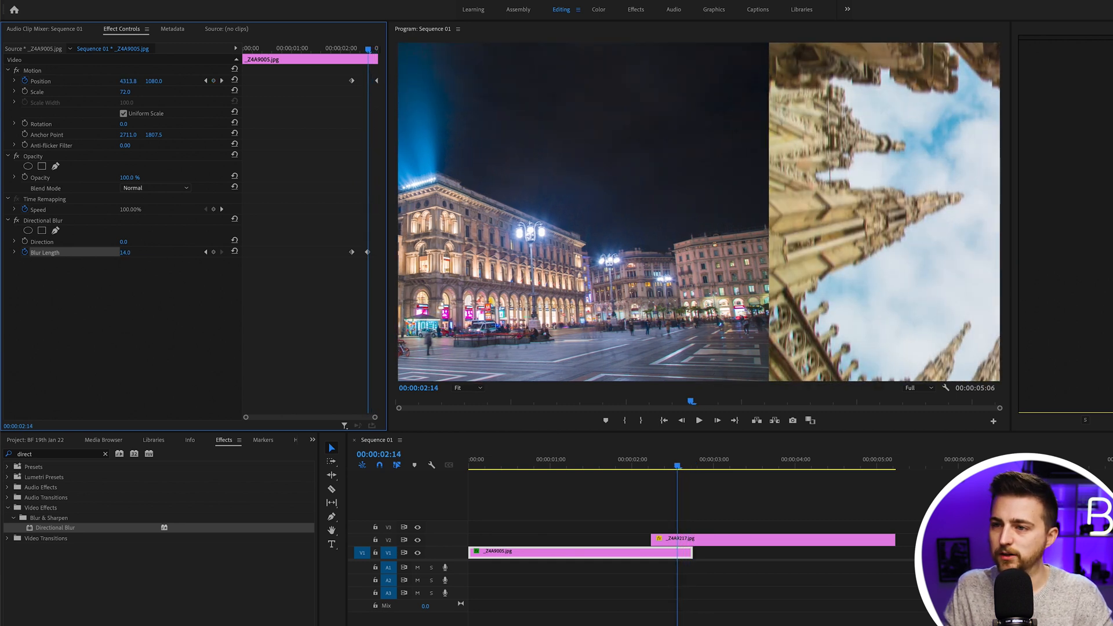
drag(125, 252, 145, 252)
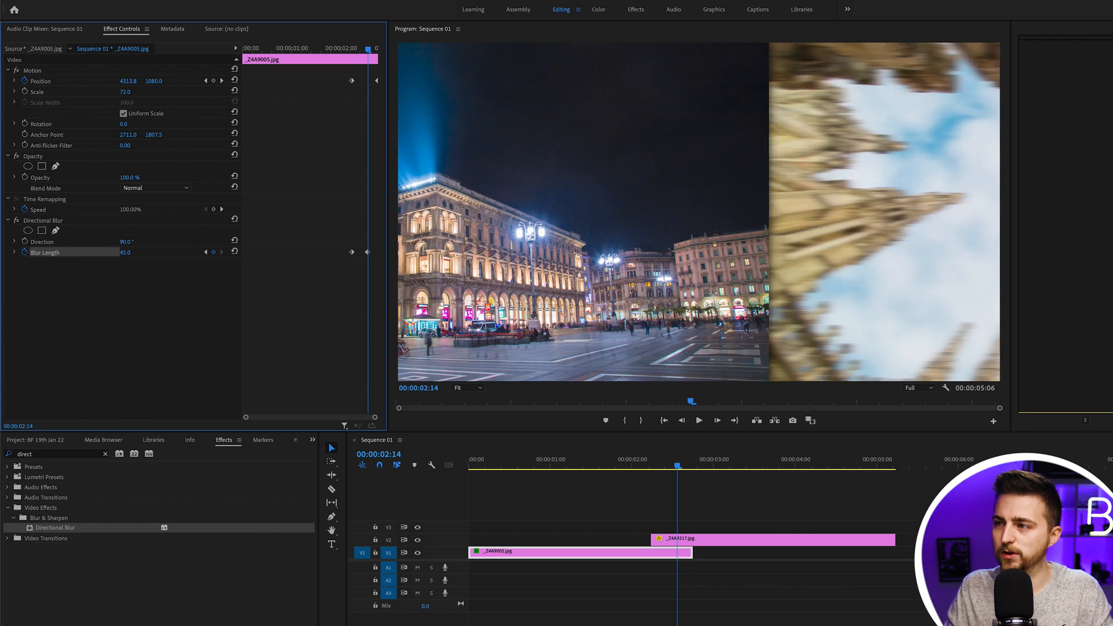
click(698, 420)
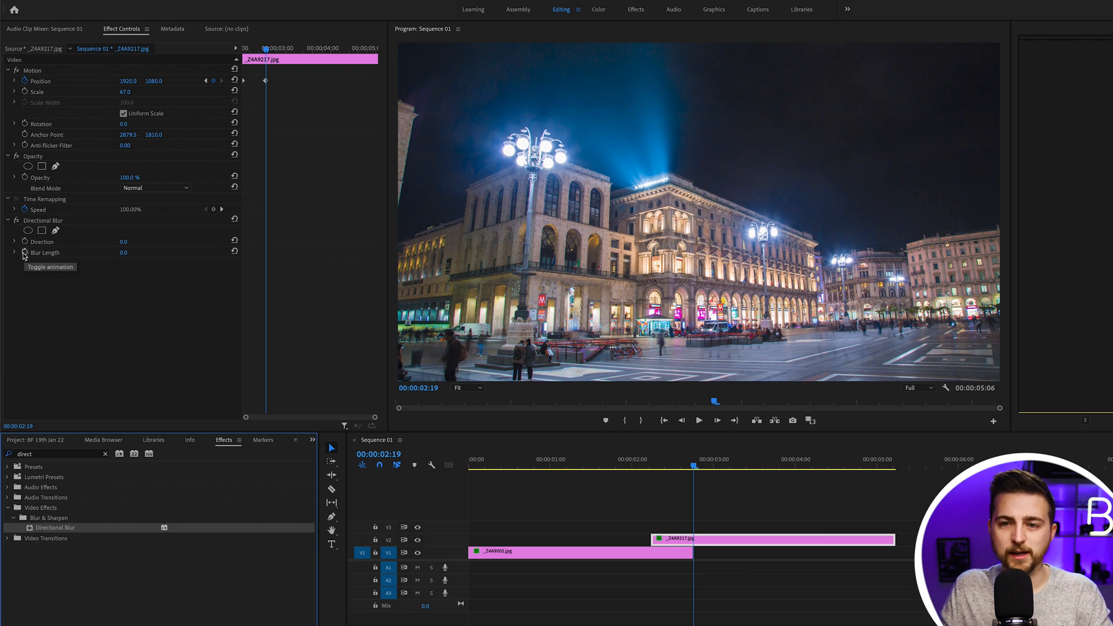
- Keyframe the night photo's Blur Length from 88 to 0; raise cathedral blur to 156
click(25, 252)
text(78)
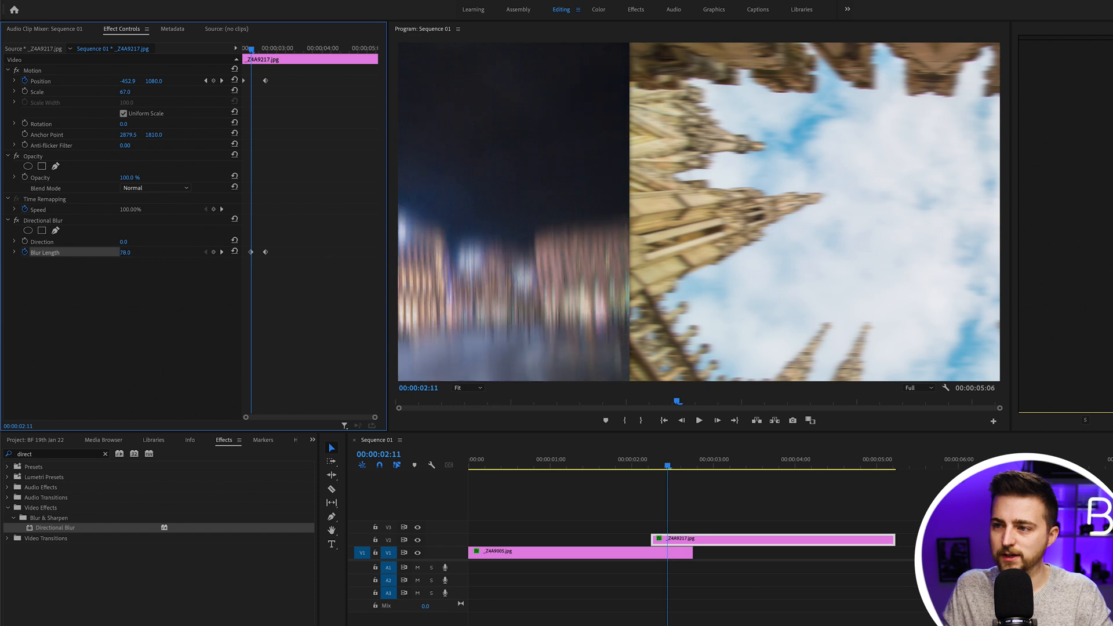
drag(126, 252, 99, 252)
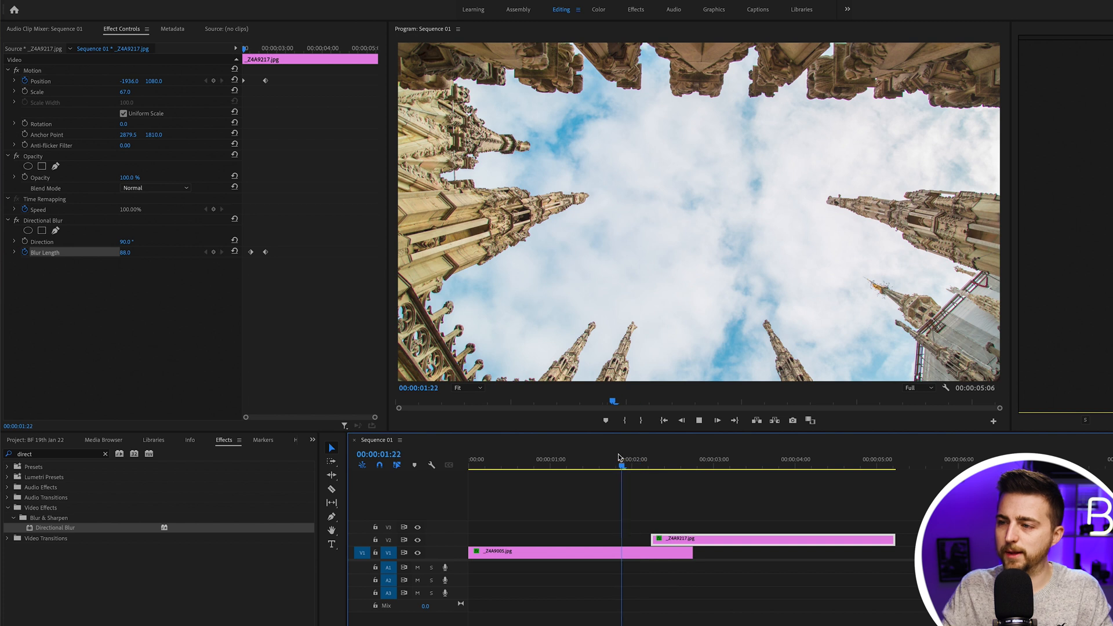
click(657, 465)
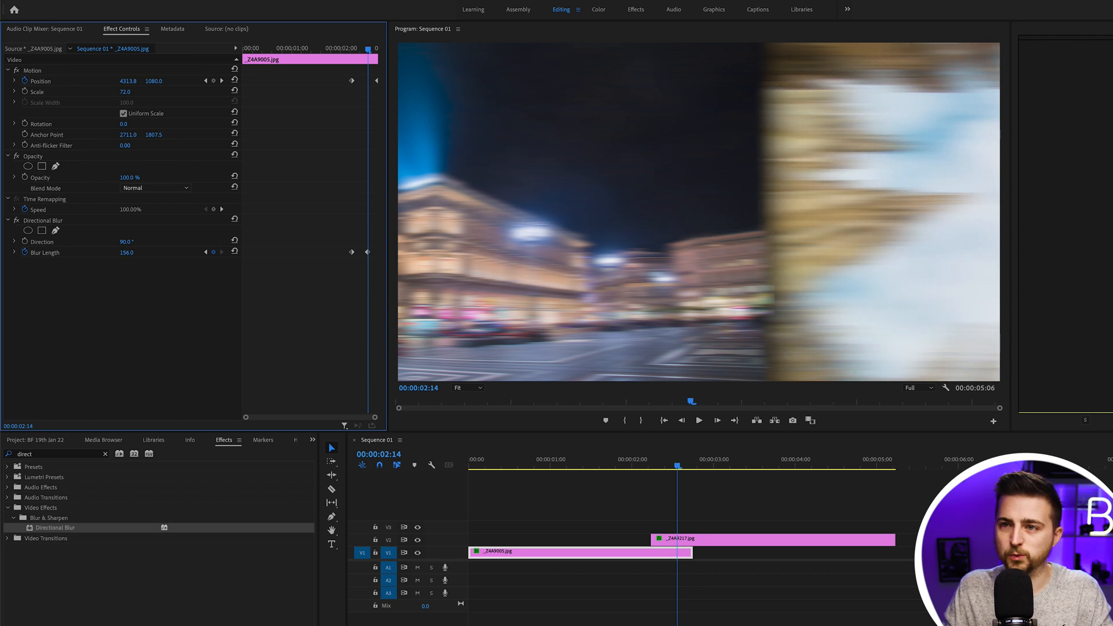
click(698, 421)
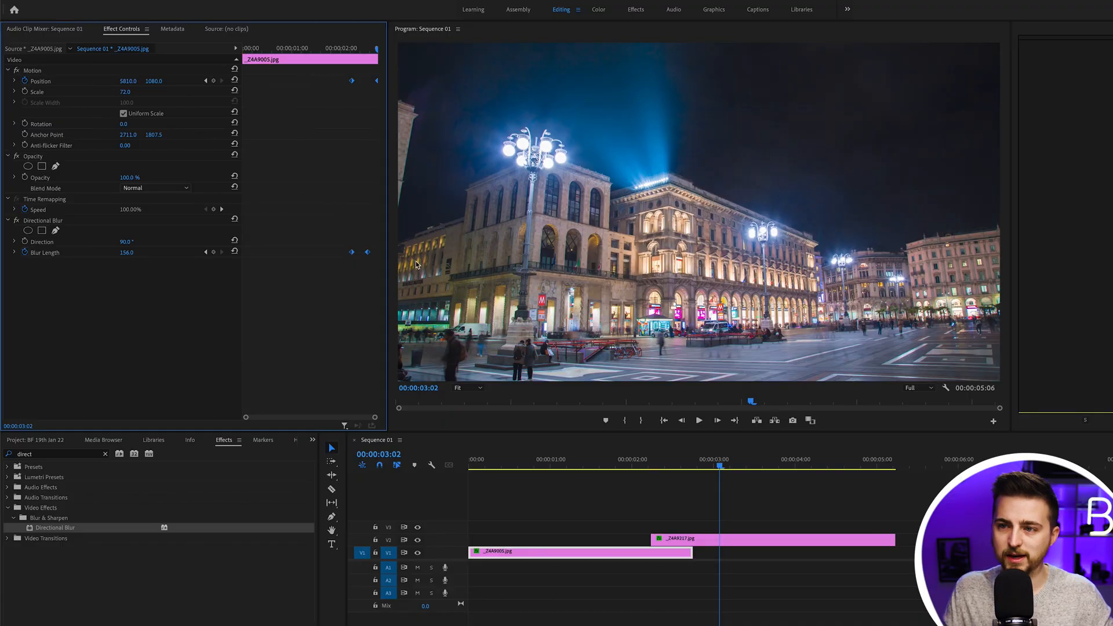
- Set Ease Out on the cathedral keyframes and Ease In on the night photo's
right_click(353, 80)
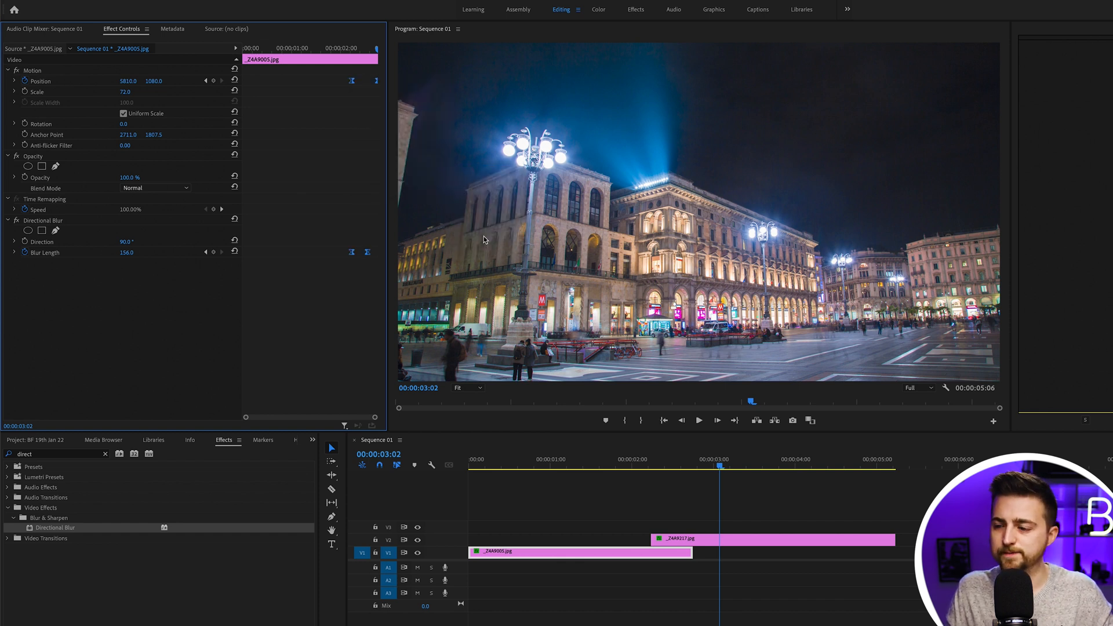
click(774, 538)
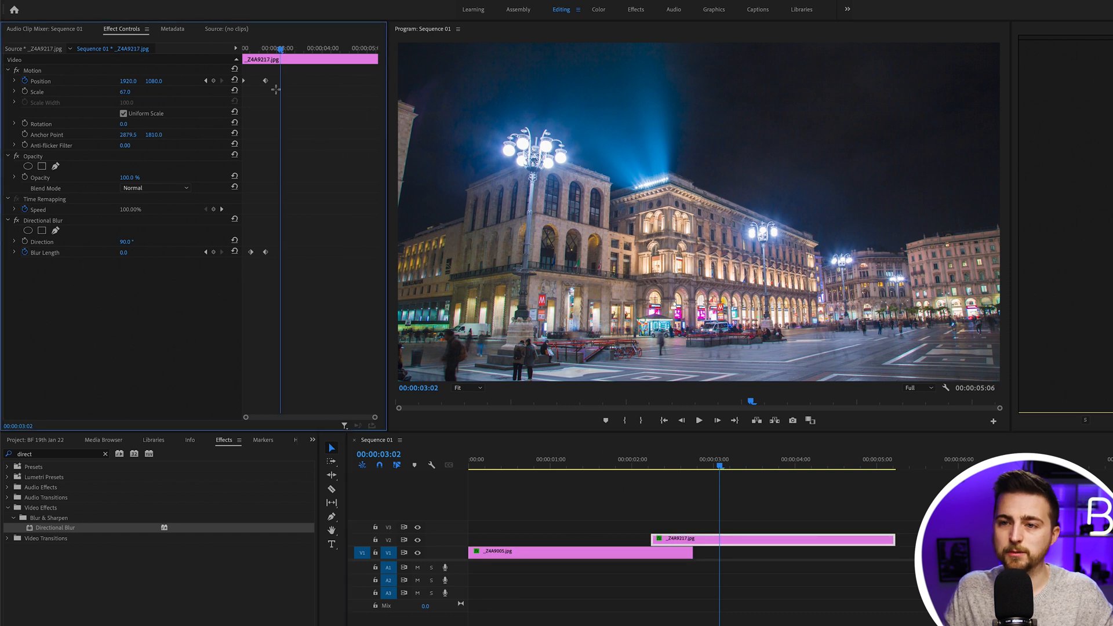
right_click(265, 251)
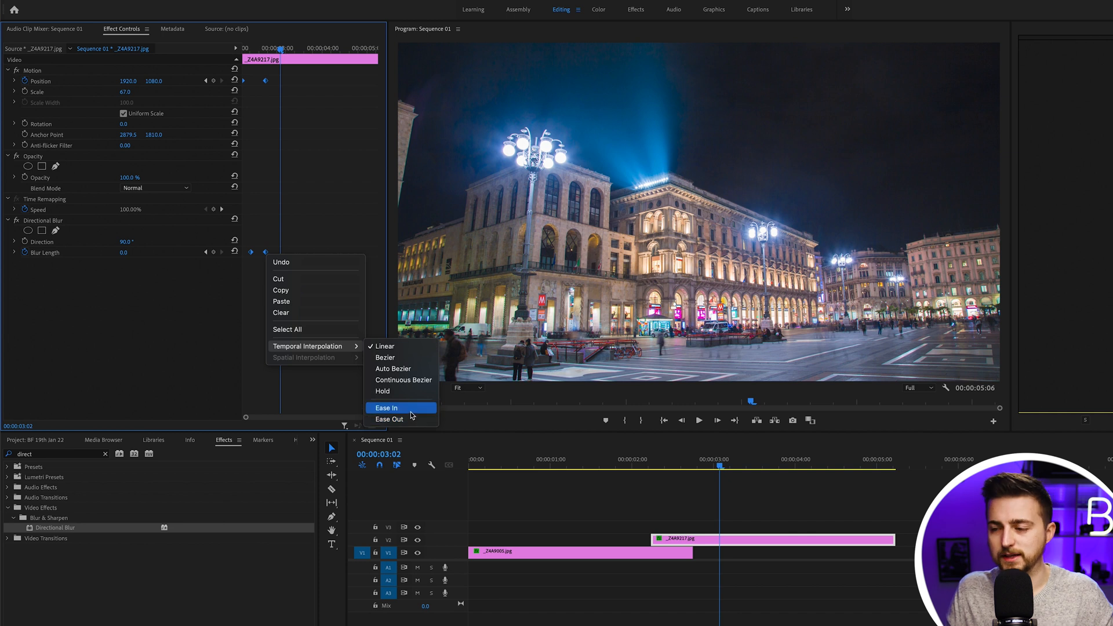
click(386, 408)
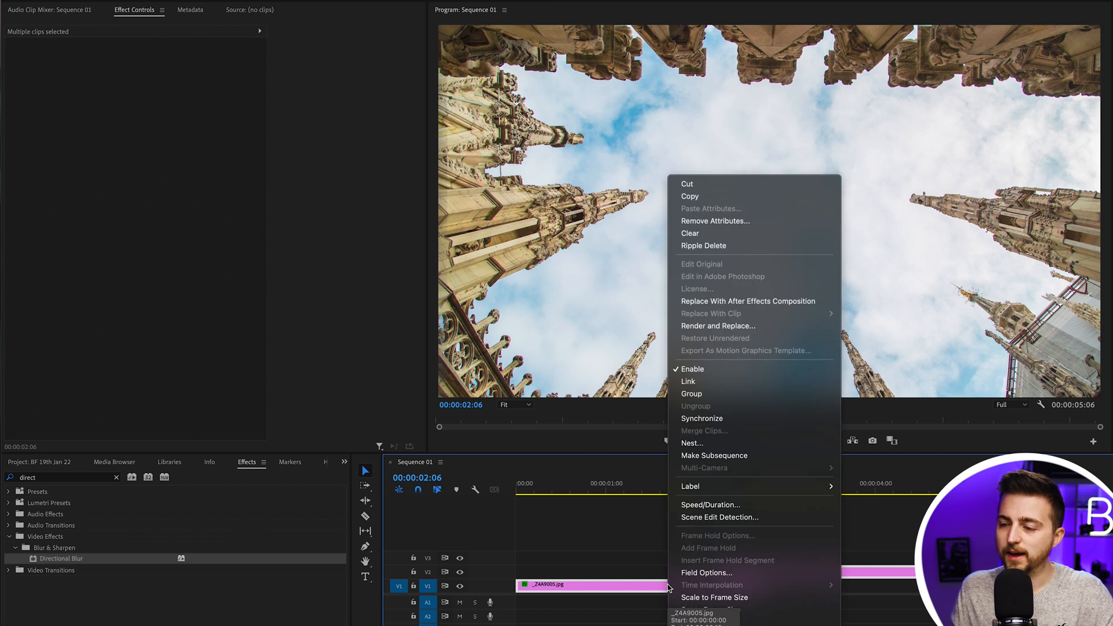
- Nest the selected clips as the 'Transition' sequence and stack three copies
click(692, 443)
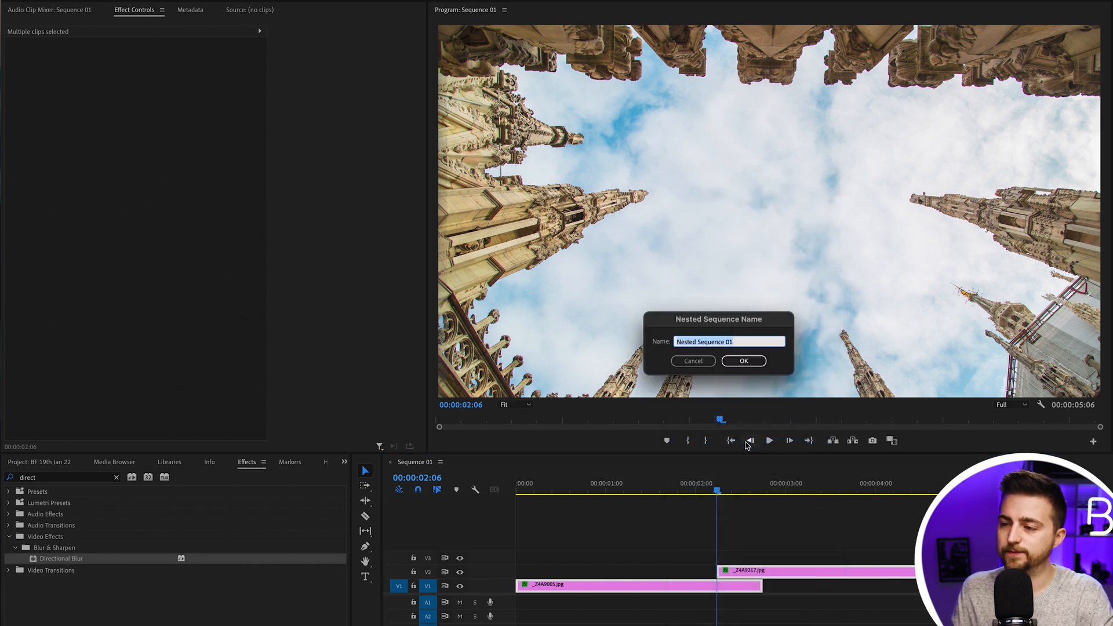
text(Transi)
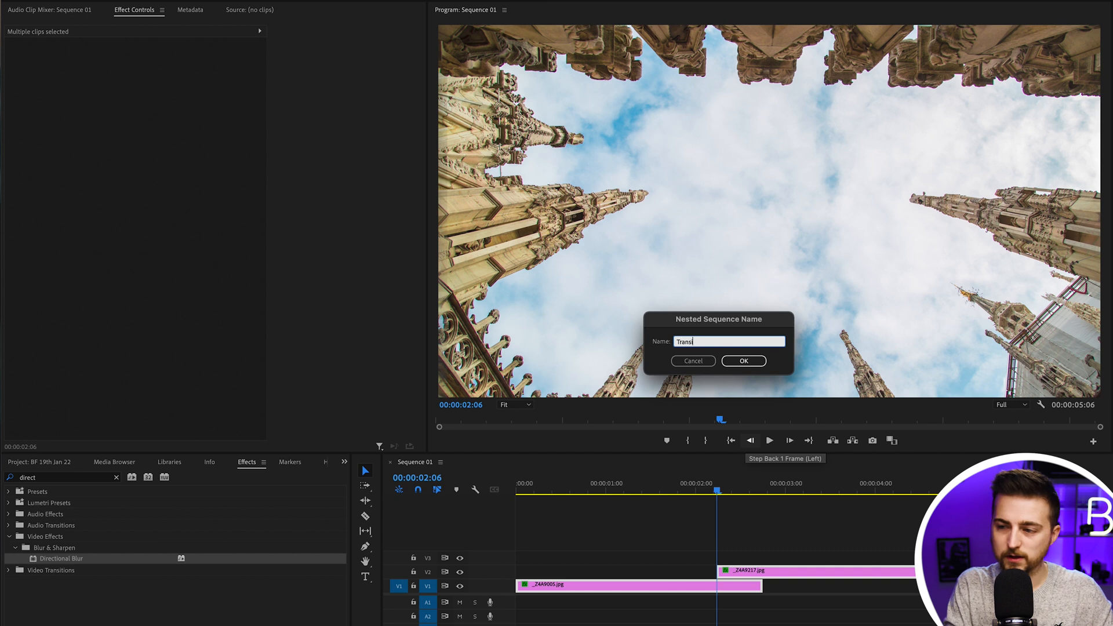
click(743, 361)
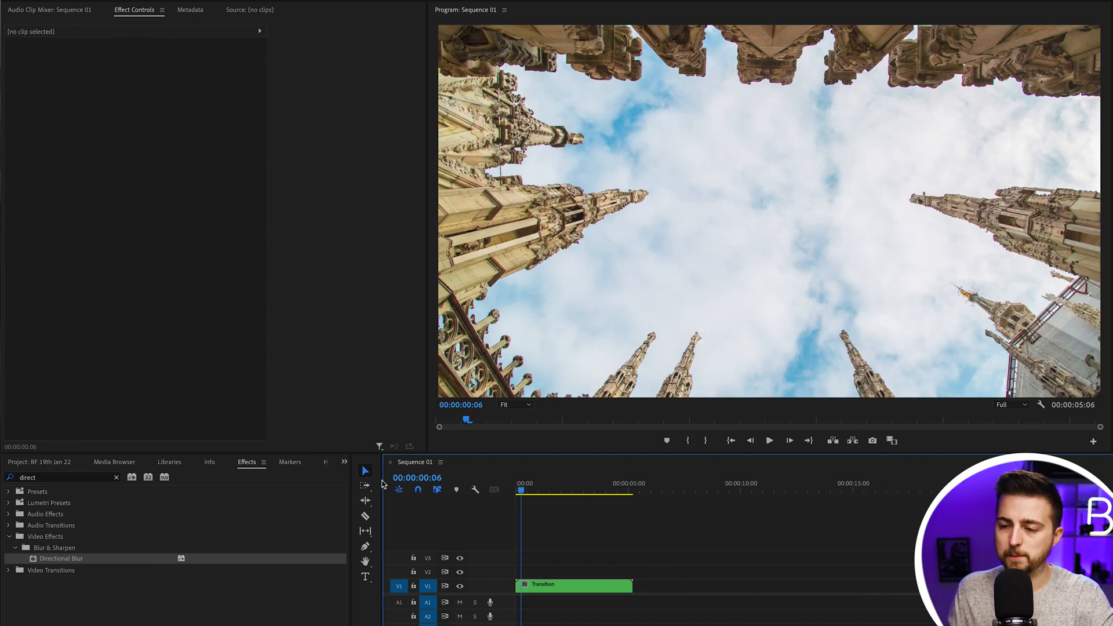
click(575, 584)
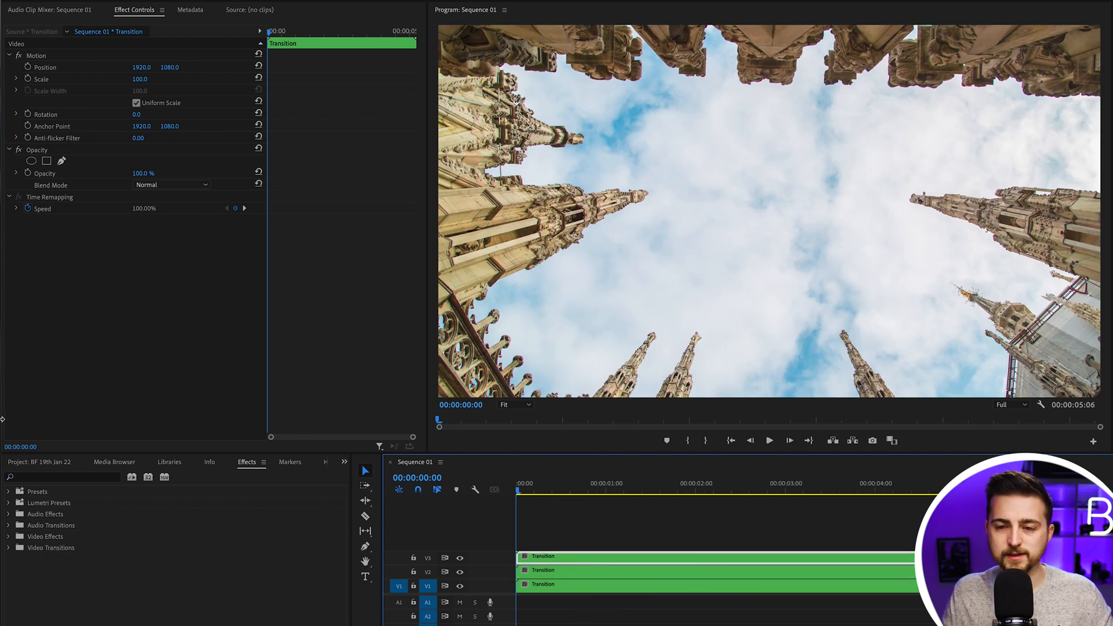
- Apply Color Balance (RGB) and edit channel values on the top two Transition copies
text(rgb)
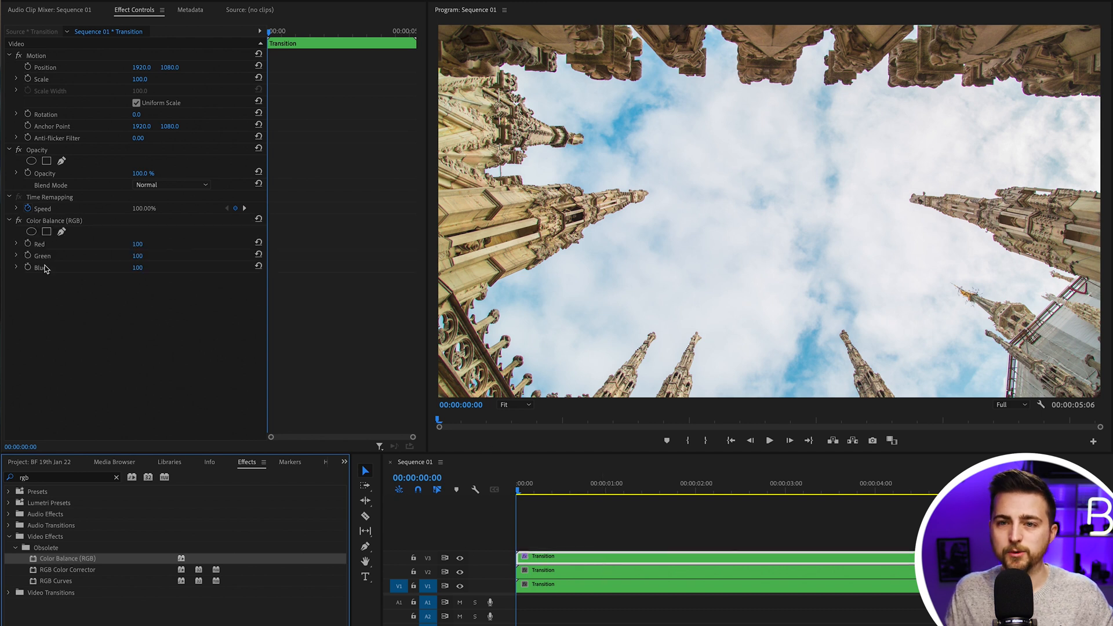
double_click(138, 256)
text(0)
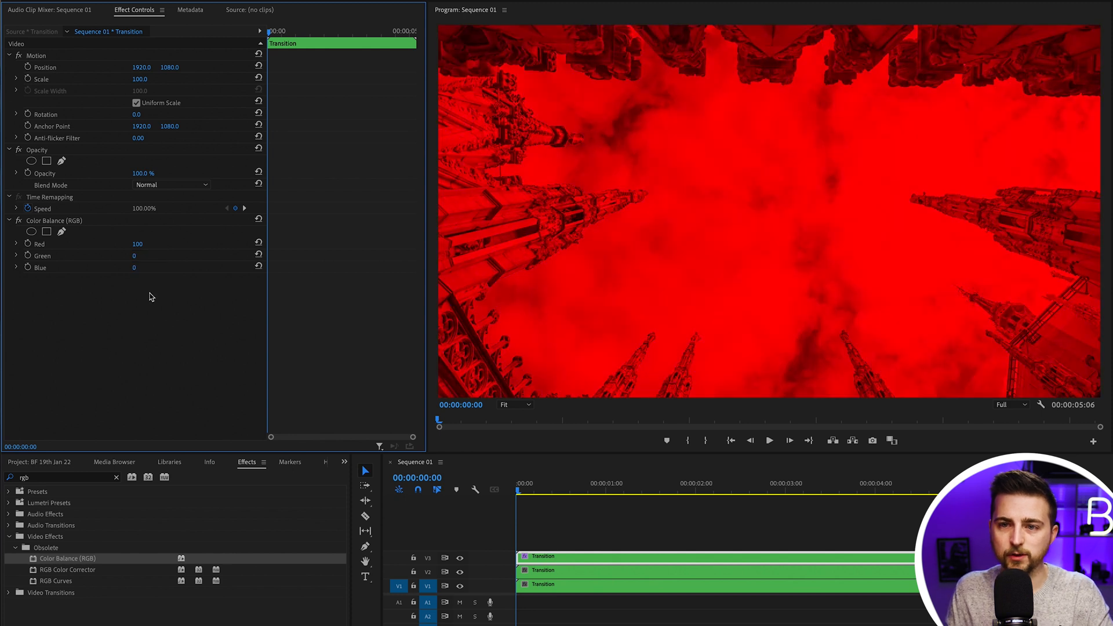
double_click(138, 244)
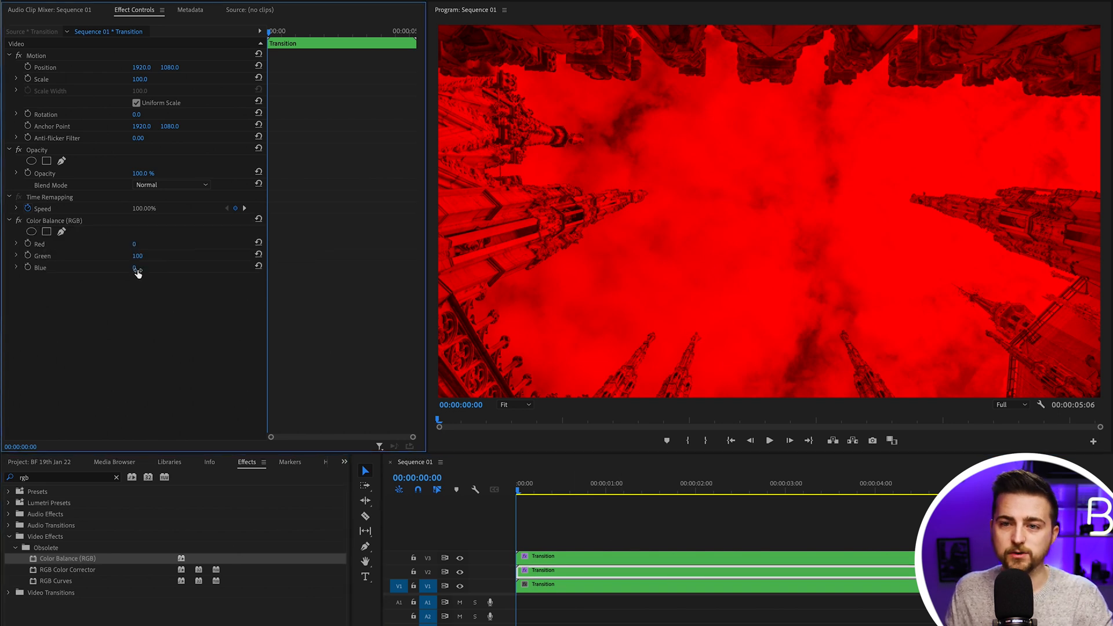
mouse_move(146, 500)
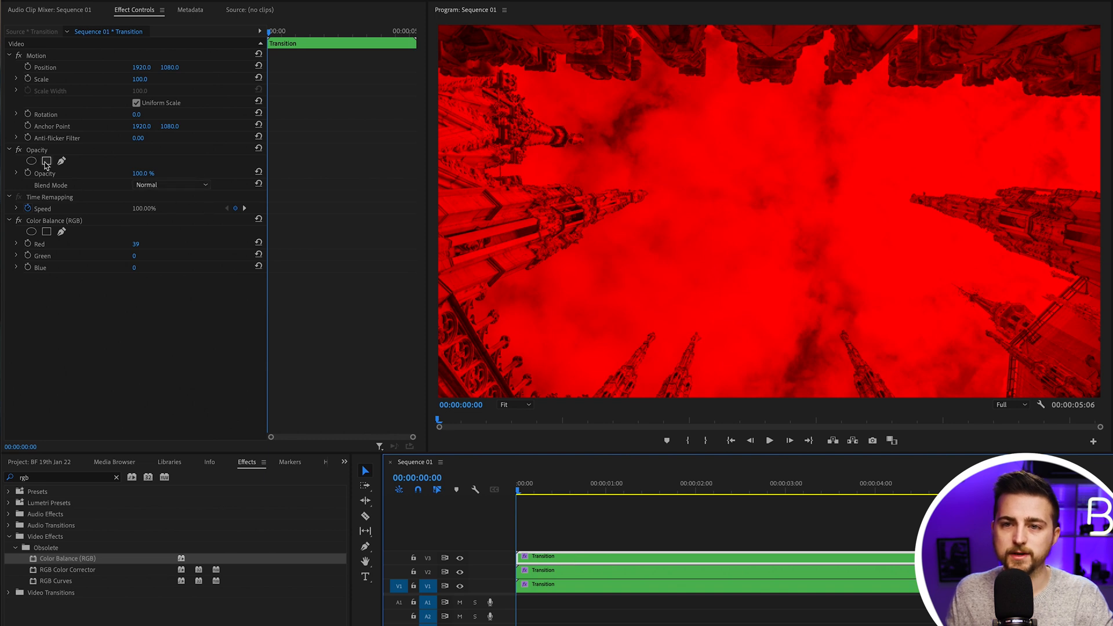
- Set the red layer and another colour layer to Screen blend mode
click(170, 184)
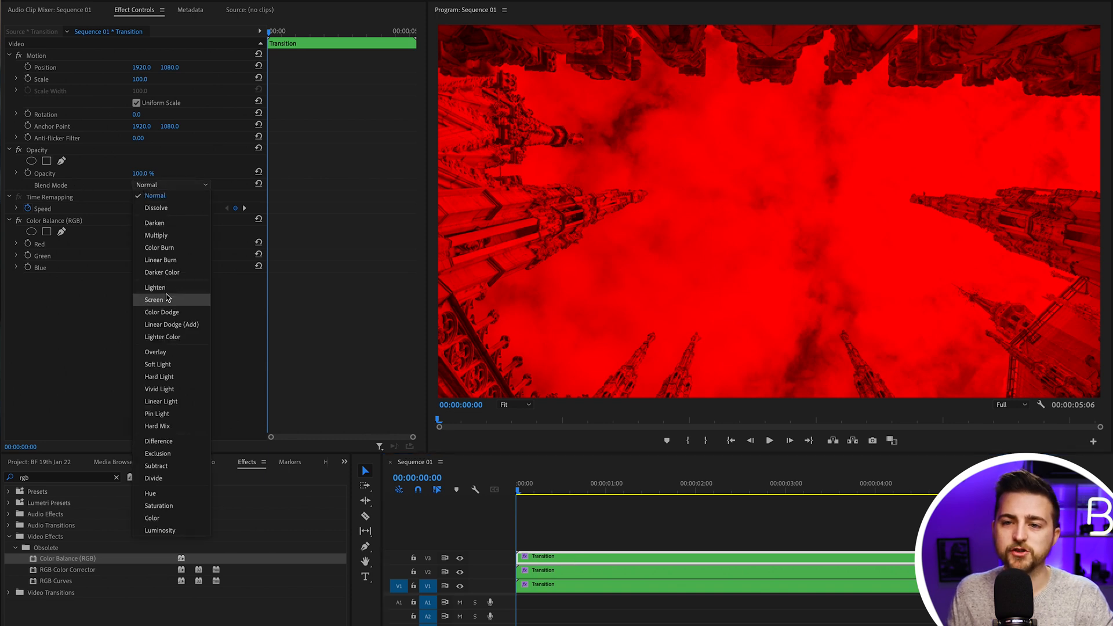
click(153, 299)
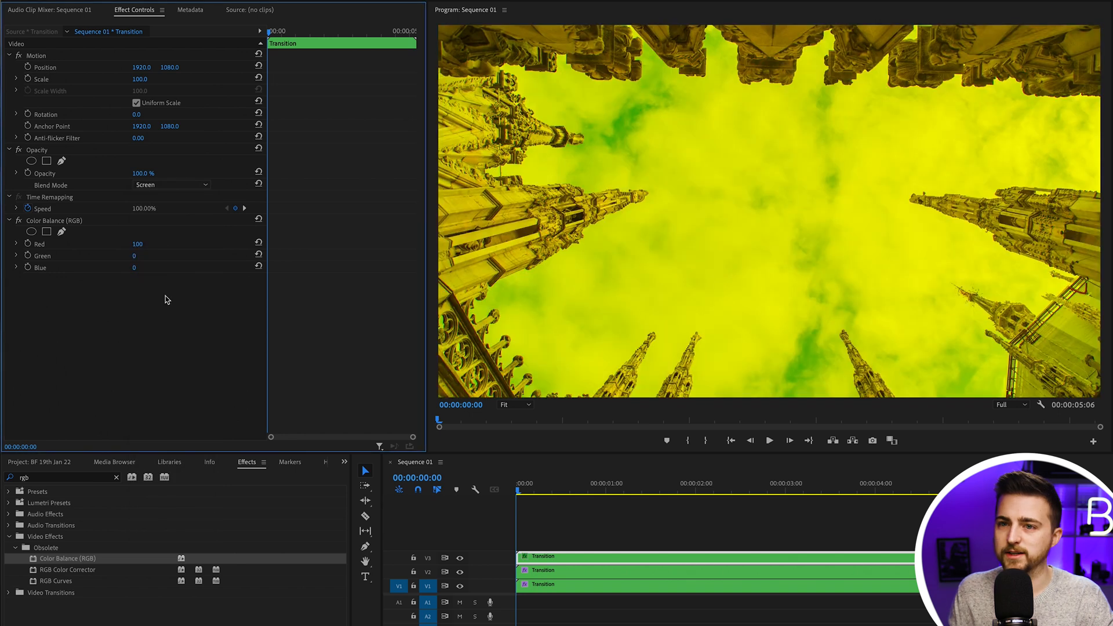
click(171, 184)
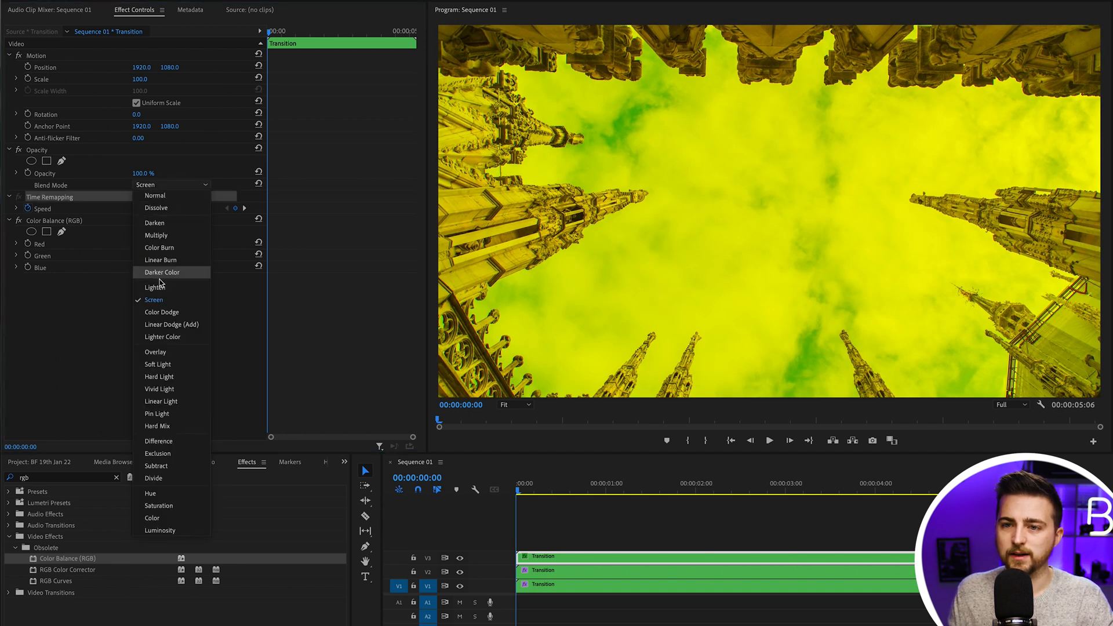
click(154, 287)
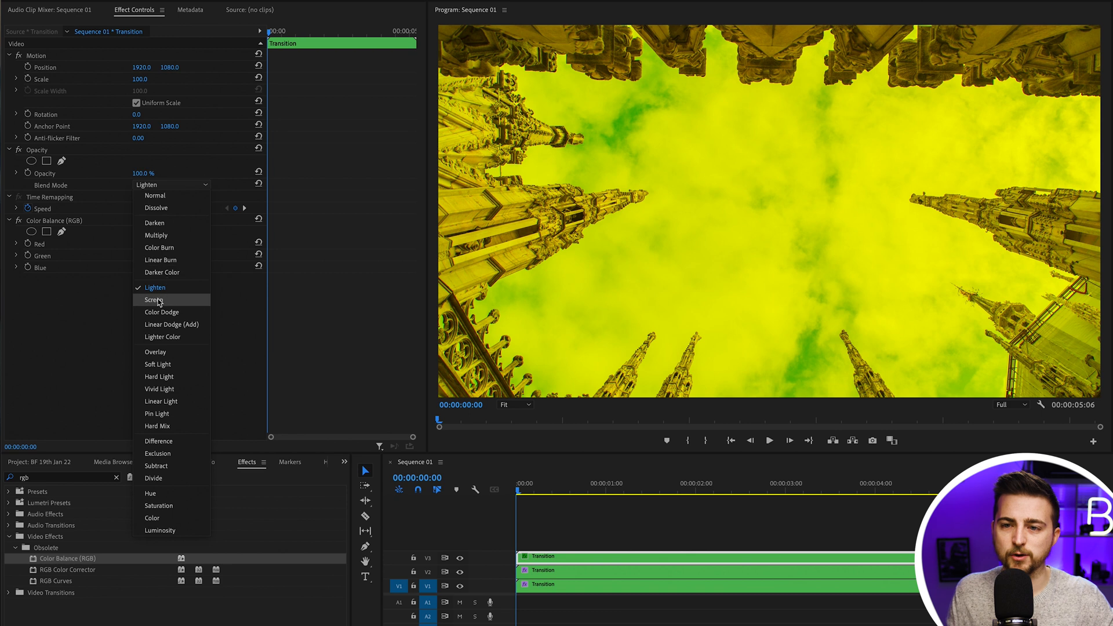
click(155, 196)
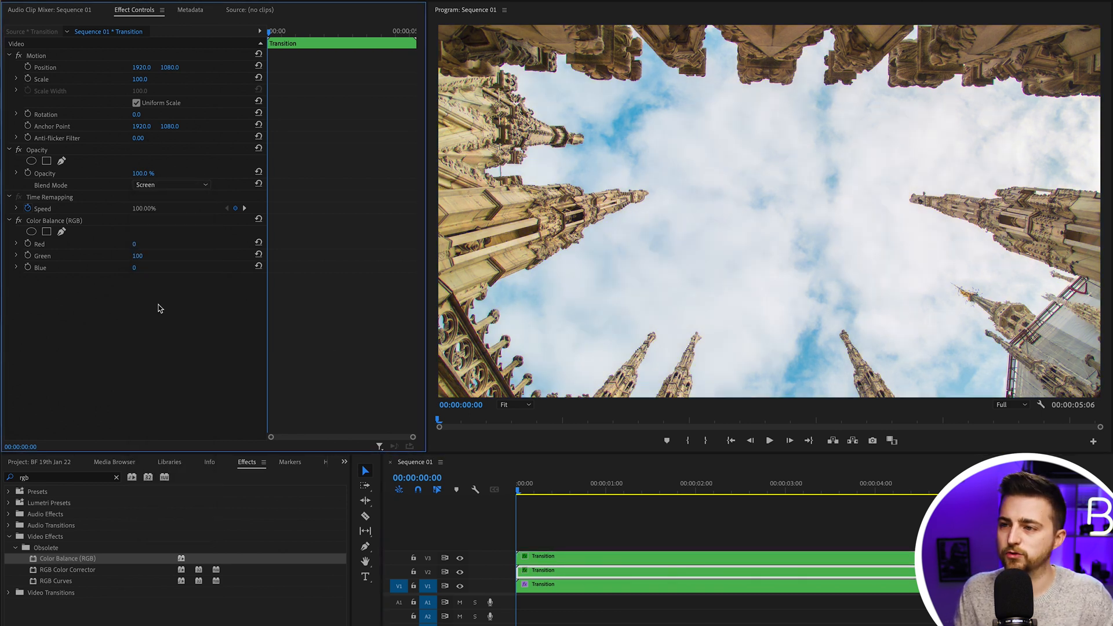
- Hide and show the green layer to check the combined colour mix
click(555, 483)
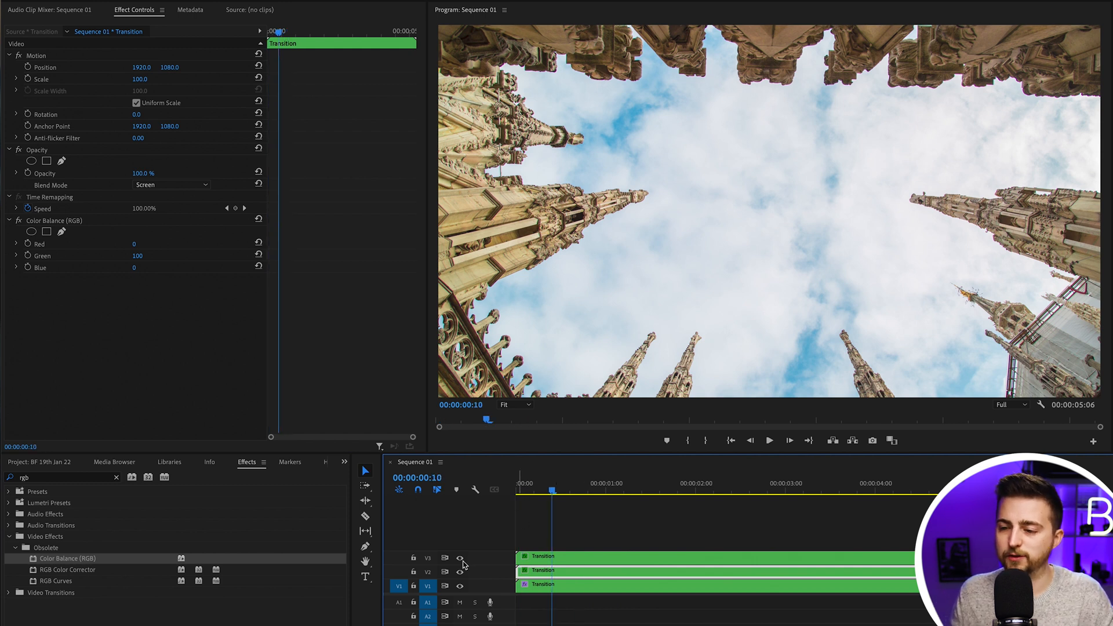
click(459, 573)
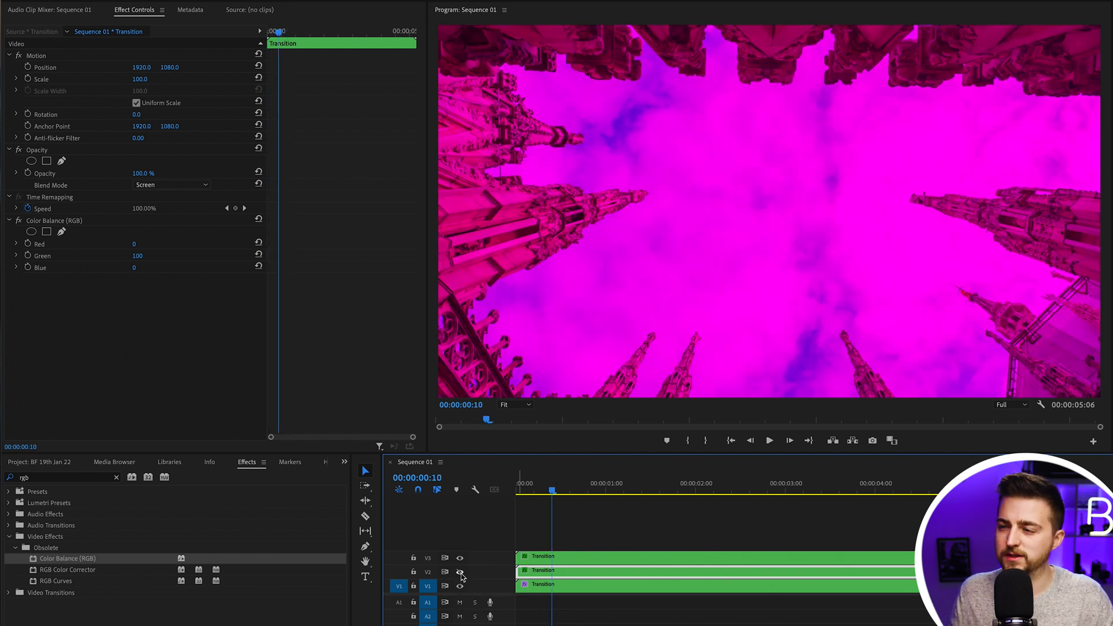
click(459, 573)
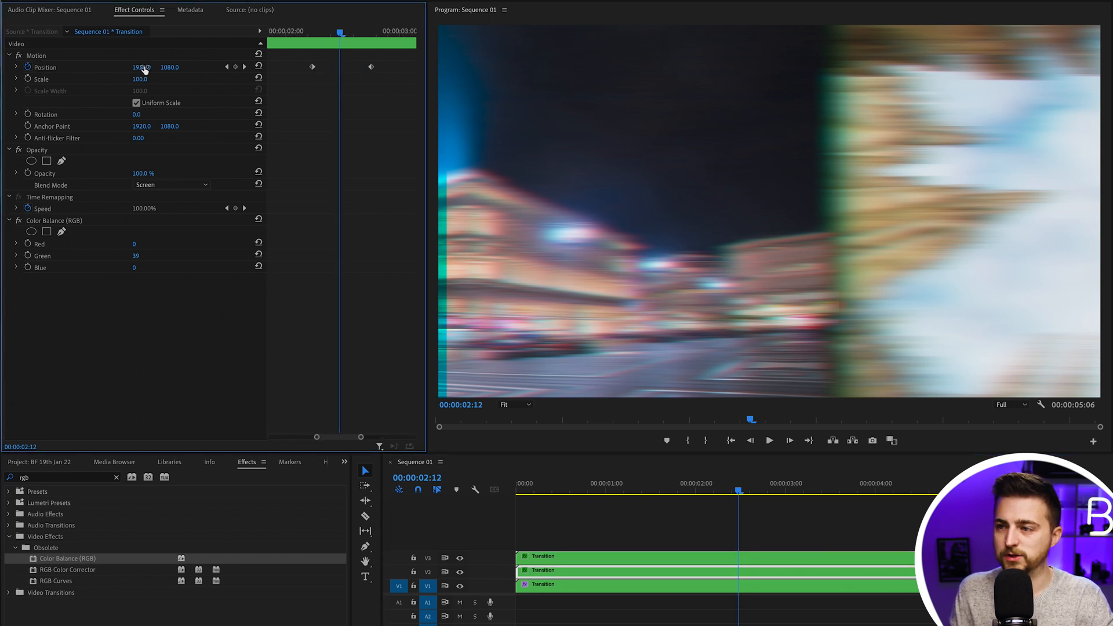
- Scrub a colour layer's Position X at its keyframe, then select the three copies
drag(142, 67, 151, 67)
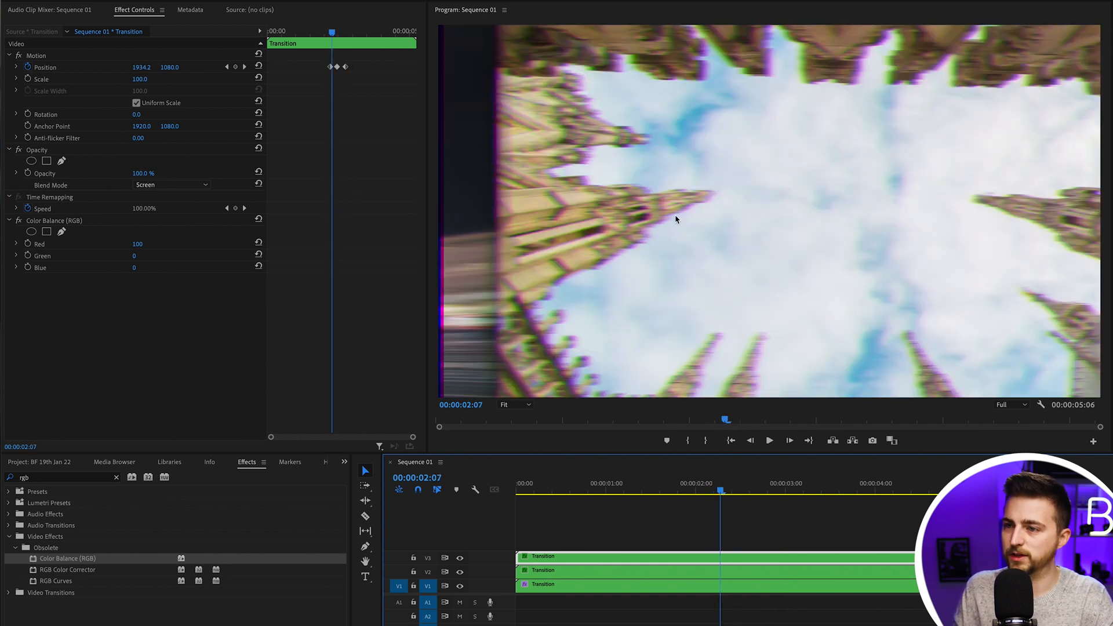
click(752, 490)
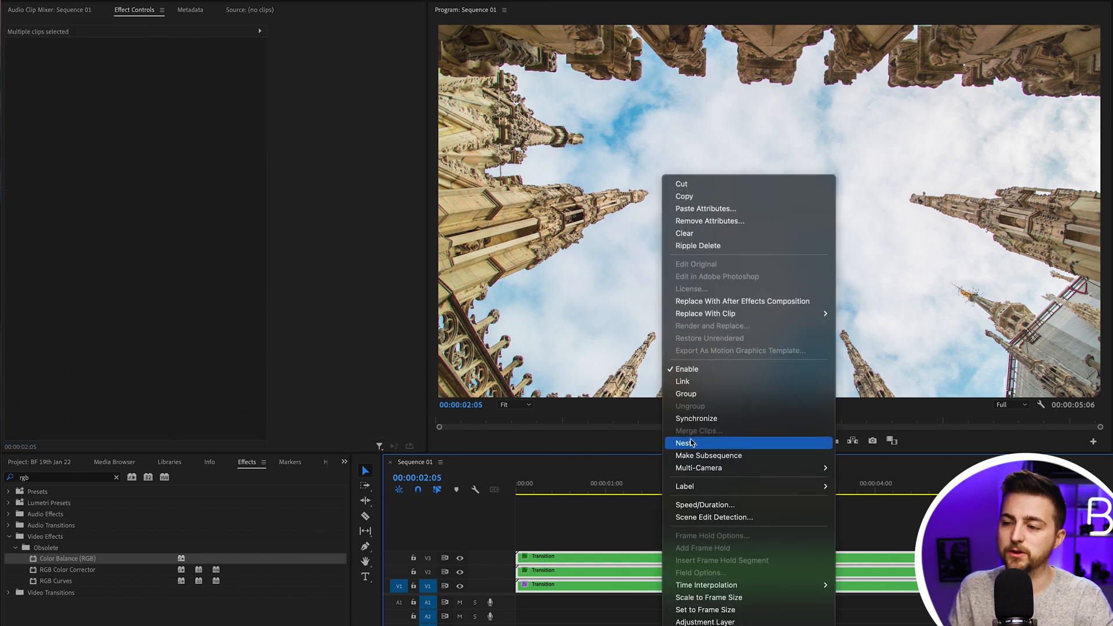
- Nest the red, green and blue Transition clips as 'Chromatic Transition' and select the nested clip
click(685, 443)
text(Chromatic)
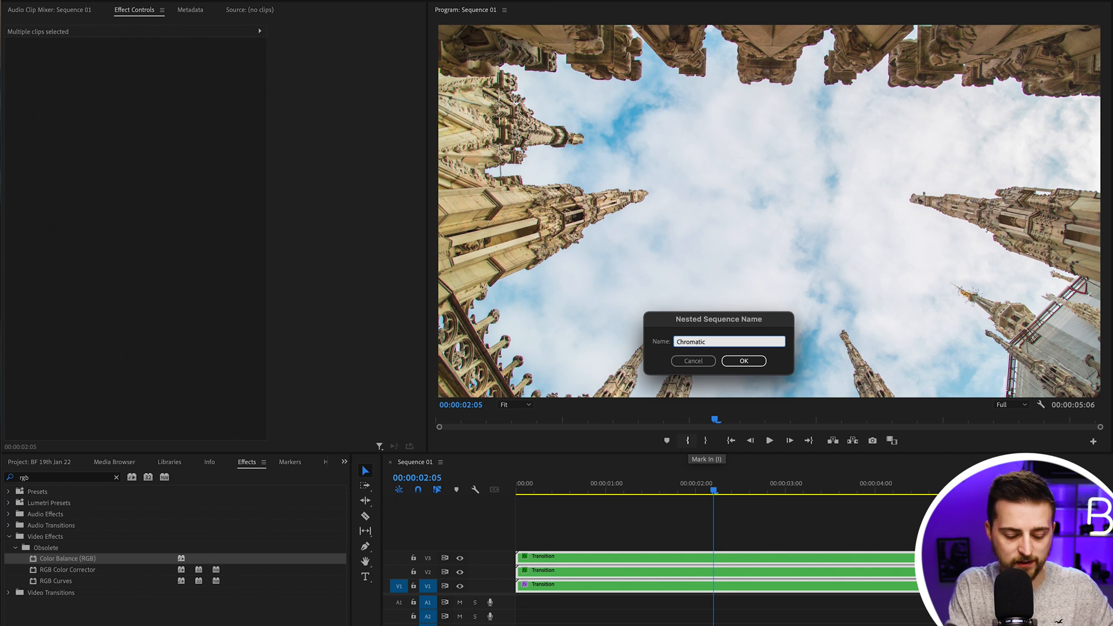
click(743, 361)
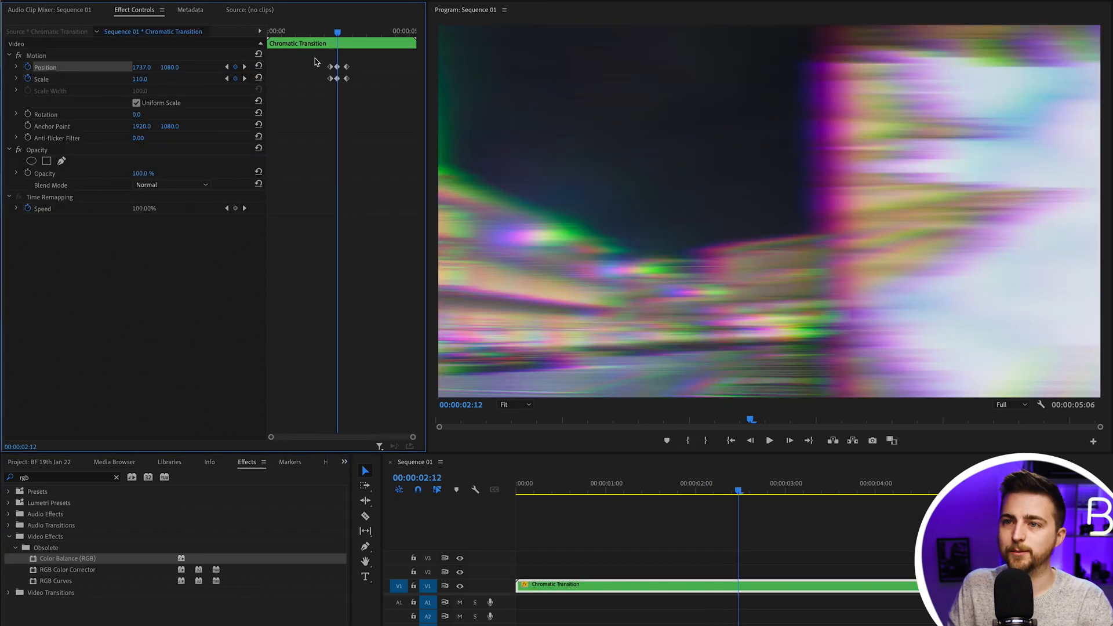
right_click(338, 67)
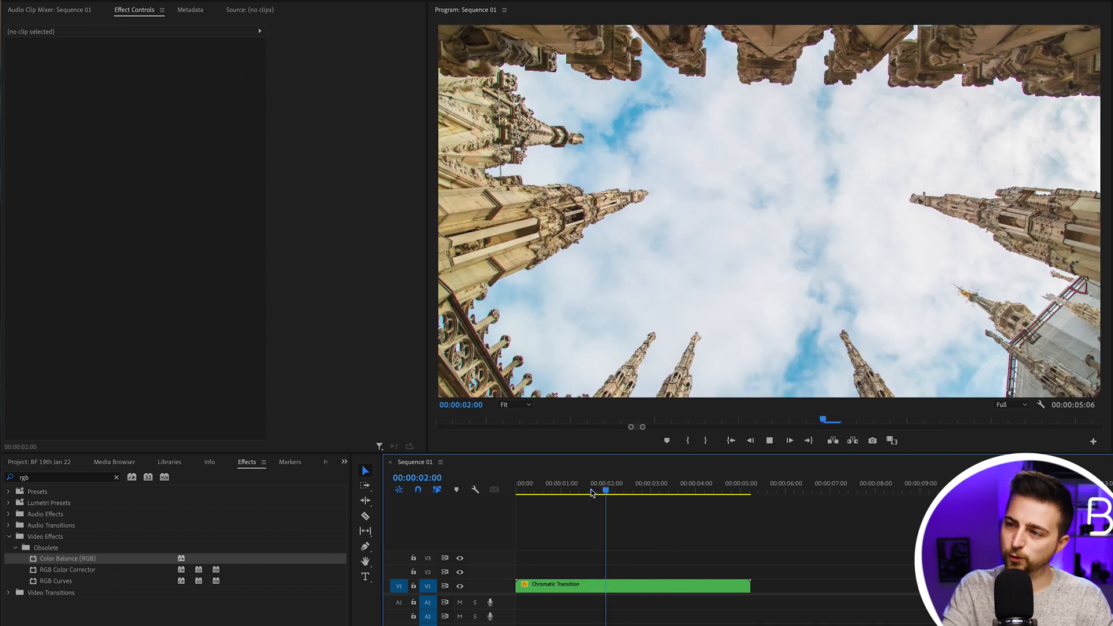
click(631, 585)
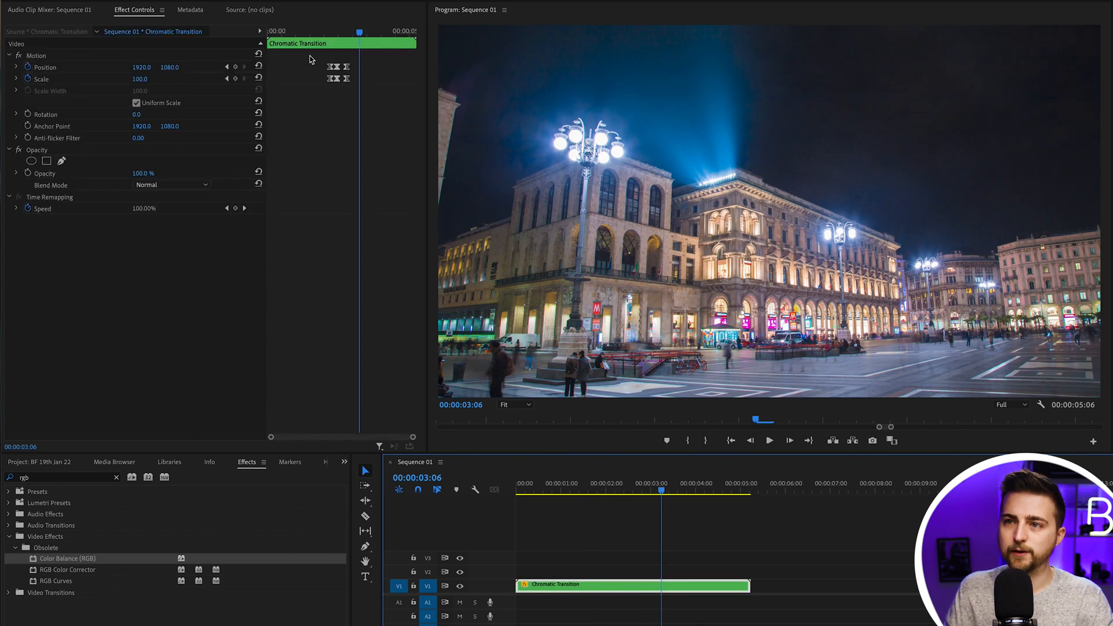